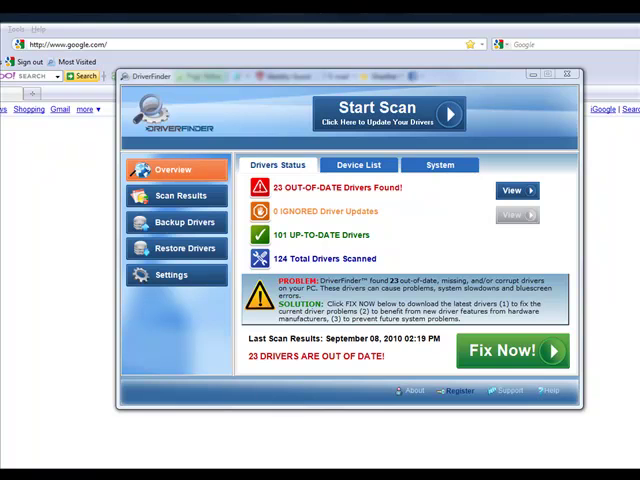
pyautogui.moveTo(620, 468)
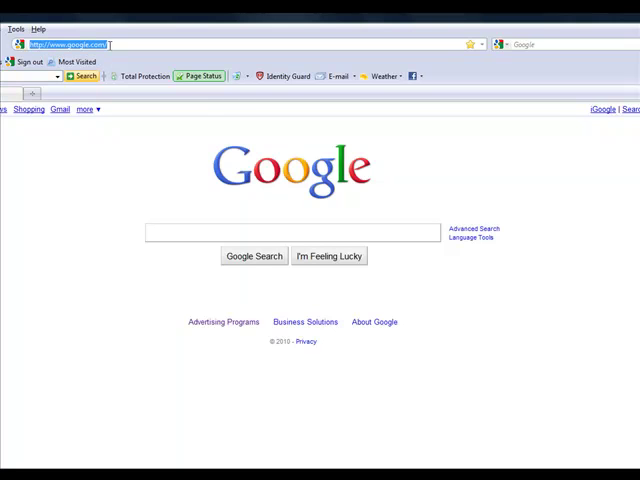
# Step: Load the Driver Updaters Exposed site from the address bar suggestion
pyautogui.write('wwwg')
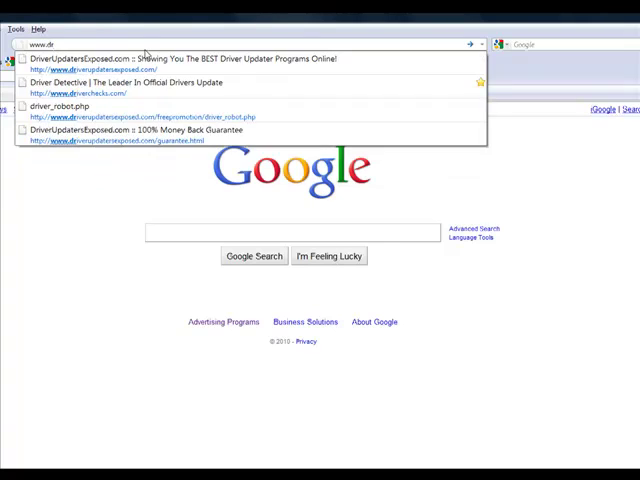
pyautogui.click(190, 58)
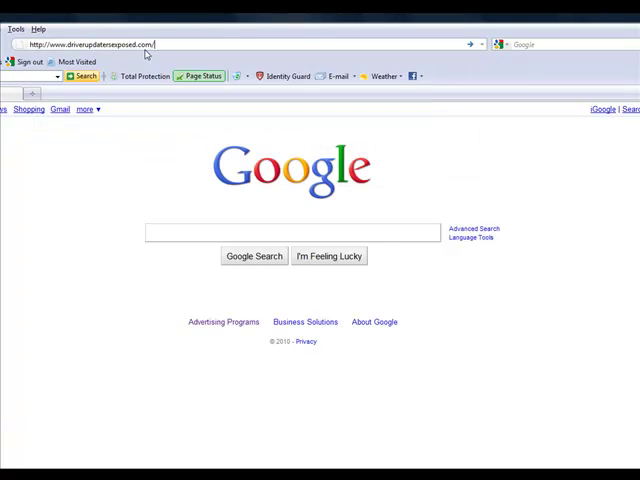
pyautogui.press('Return')
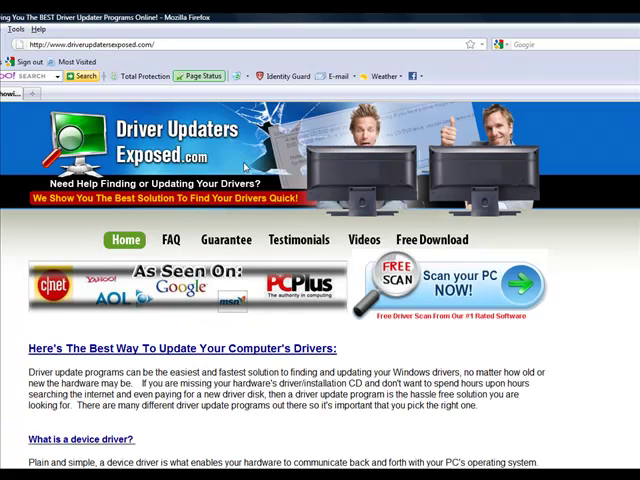
pyautogui.moveTo(432, 224)
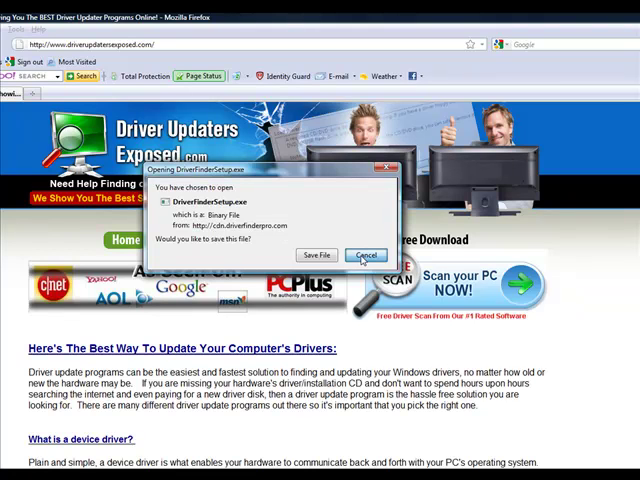
# Step: Save the DriverFinderSetup.exe download and dismiss the prompt
pyautogui.click(366, 256)
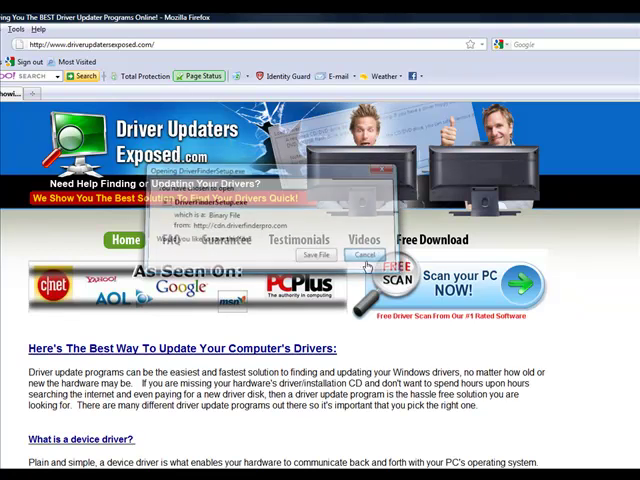
pyautogui.click(358, 256)
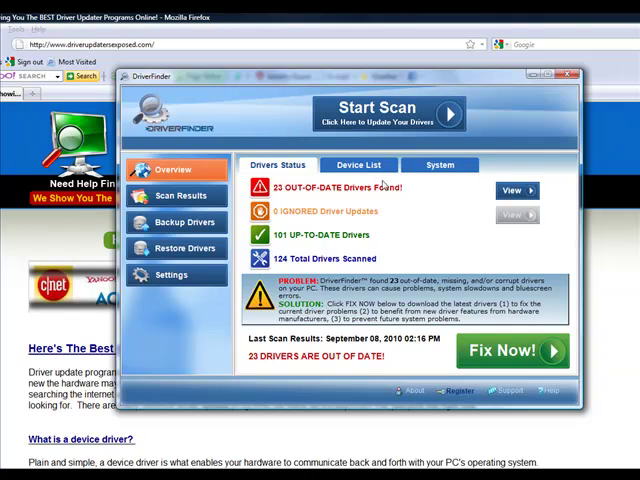
# Step: Start a full driver scan, then return to the drivers status overview
pyautogui.click(388, 112)
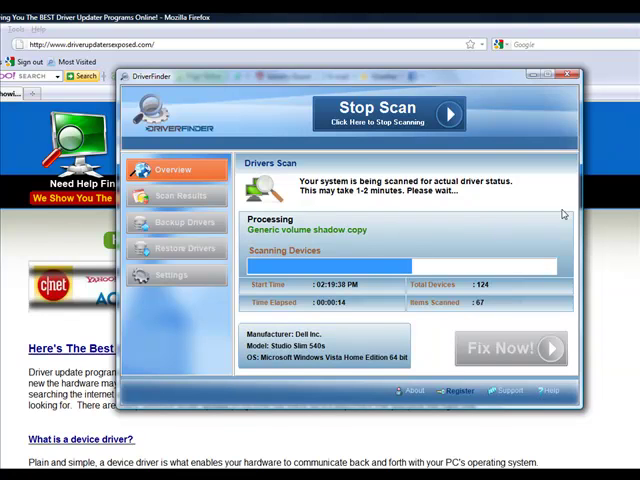
pyautogui.moveTo(258, 344)
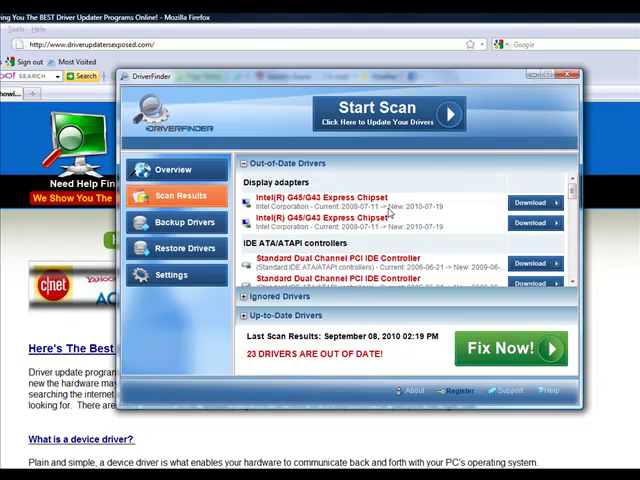
pyautogui.moveTo(416, 214)
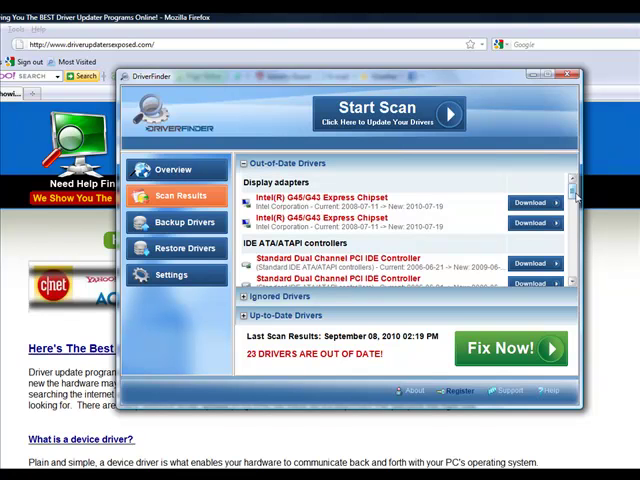
pyautogui.click(174, 168)
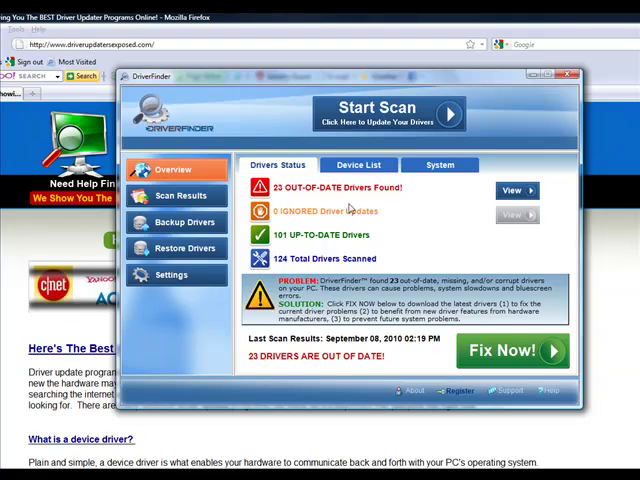
pyautogui.moveTo(286, 368)
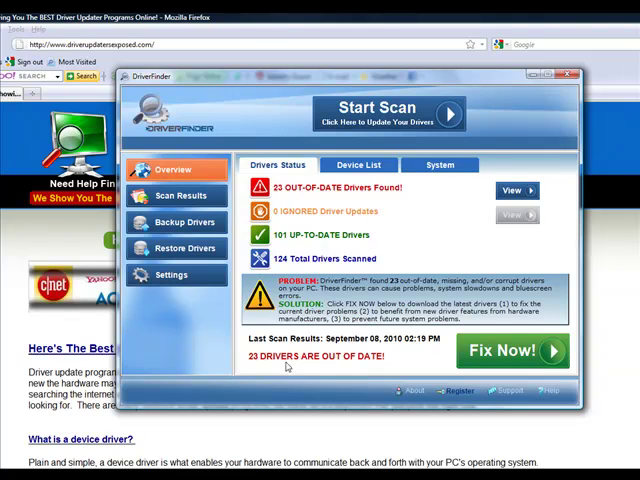
pyautogui.moveTo(280, 270)
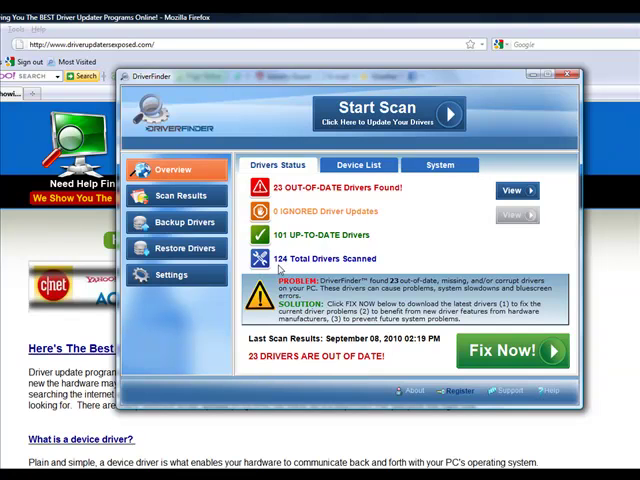
pyautogui.moveTo(420, 240)
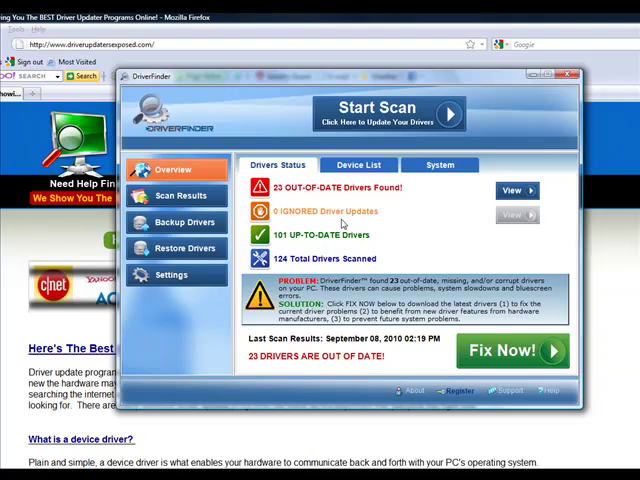
pyautogui.moveTo(344, 222)
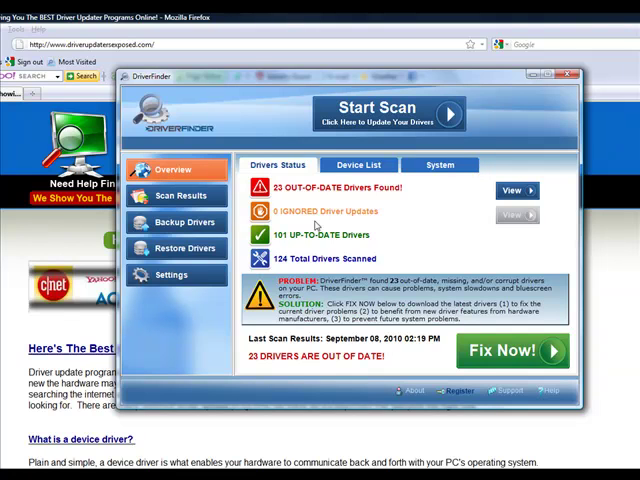
pyautogui.click(184, 196)
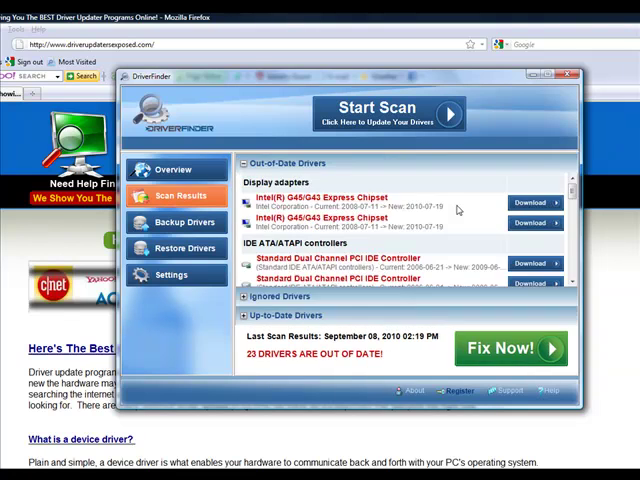
# Step: Scroll through the Out-of-Date Drivers list past network, audio and system device drivers
pyautogui.scroll(-3)
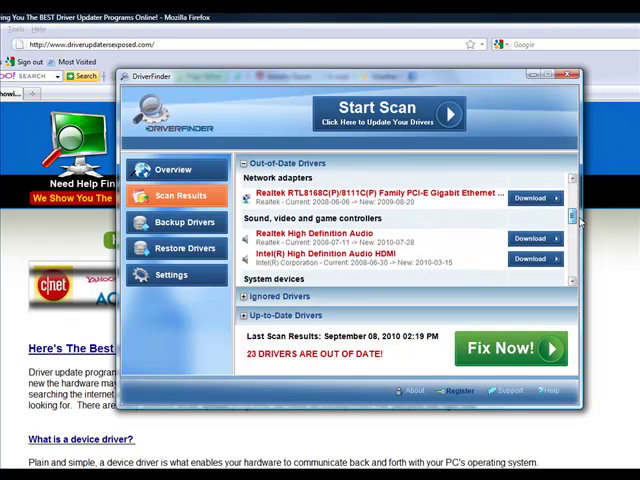
pyautogui.scroll(-3)
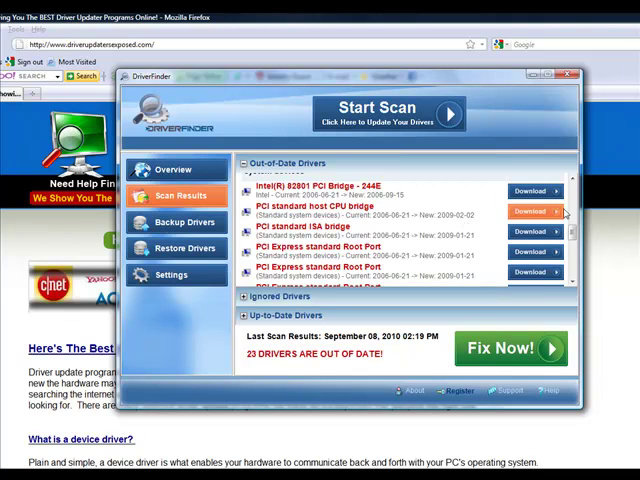
pyautogui.scroll(-3)
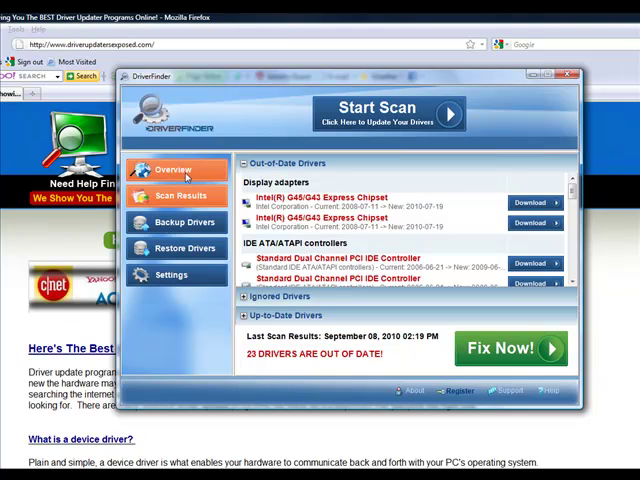
# Step: Return to the overview, then view the Backup Drivers panel
pyautogui.click(174, 168)
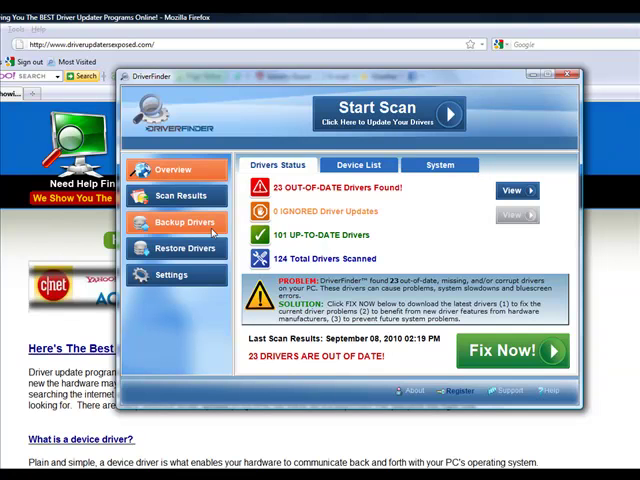
pyautogui.click(182, 220)
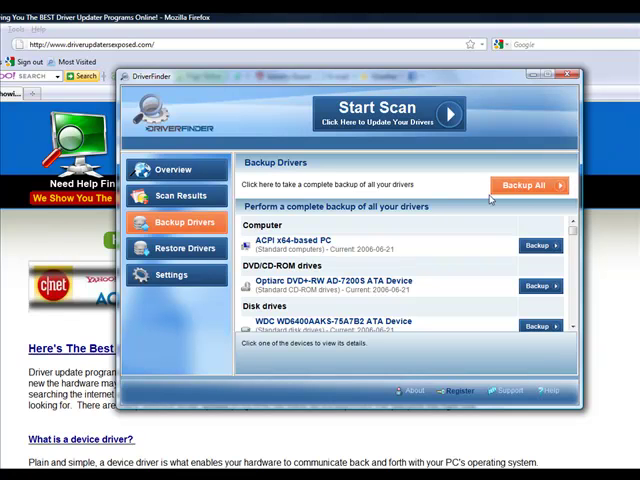
pyautogui.moveTo(184, 248)
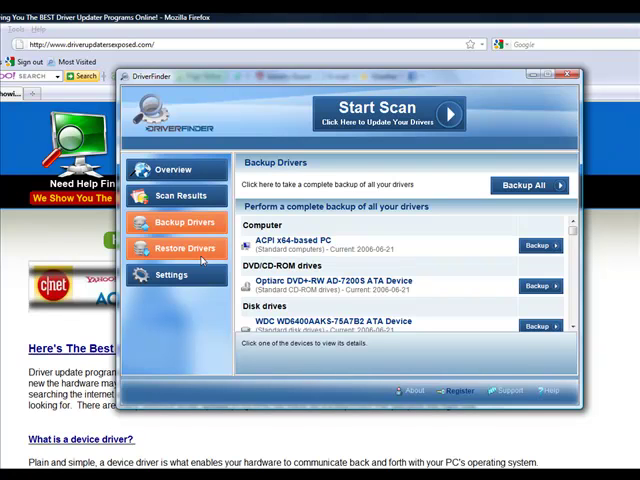
# Step: View the Restore Drivers panel, then end on the drivers status overview
pyautogui.click(184, 248)
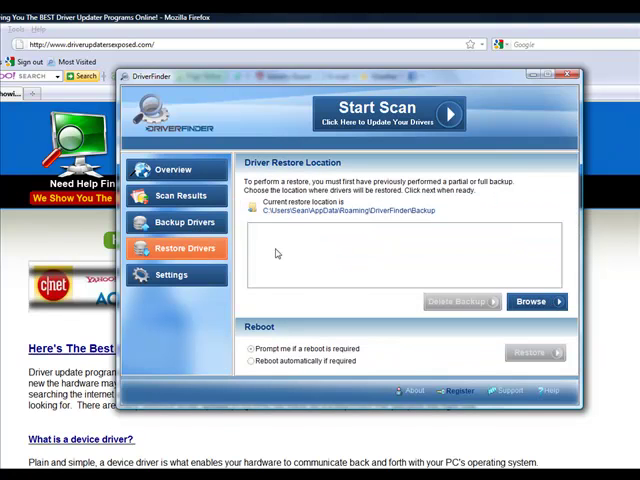
pyautogui.click(174, 168)
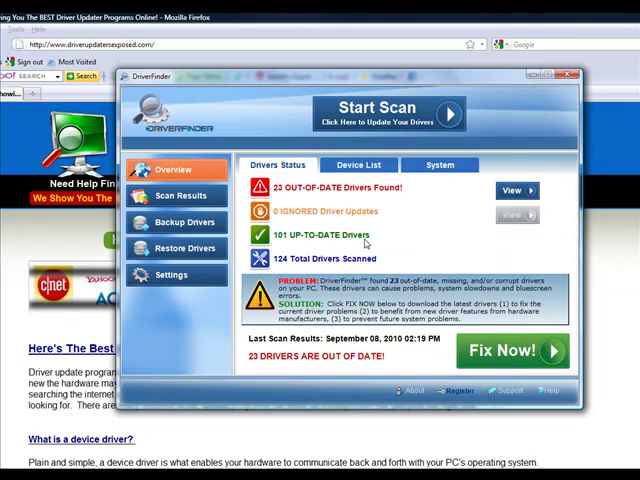
pyautogui.moveTo(480, 250)
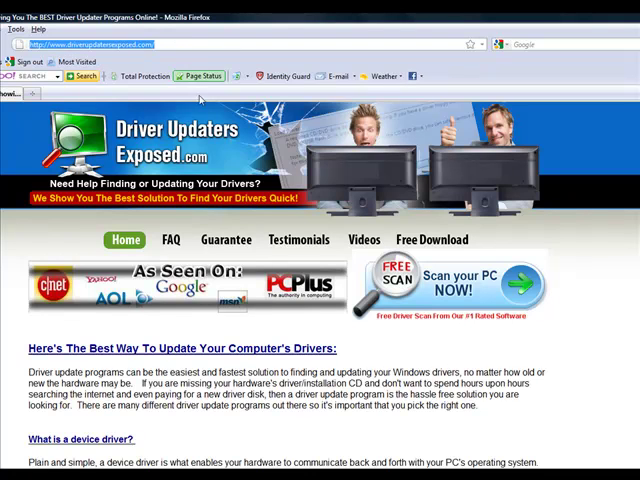
pyautogui.moveTo(324, 204)
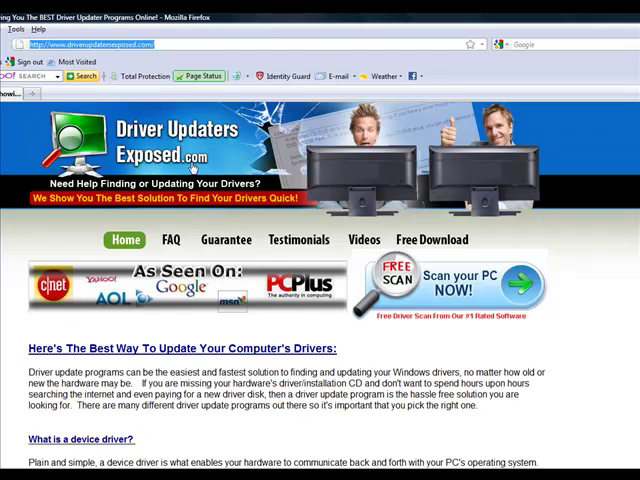
pyautogui.moveTo(430, 292)
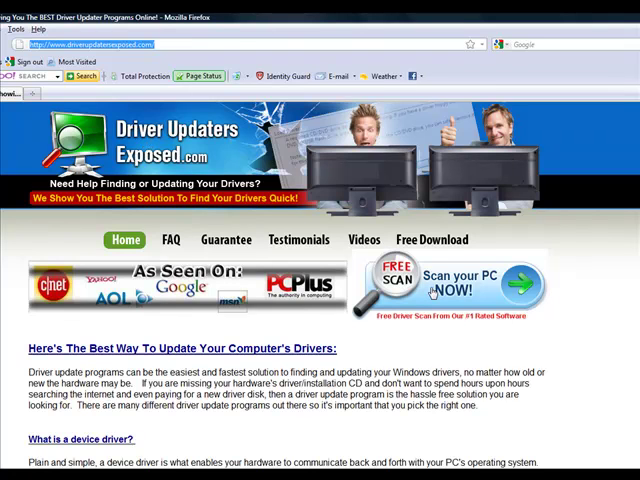